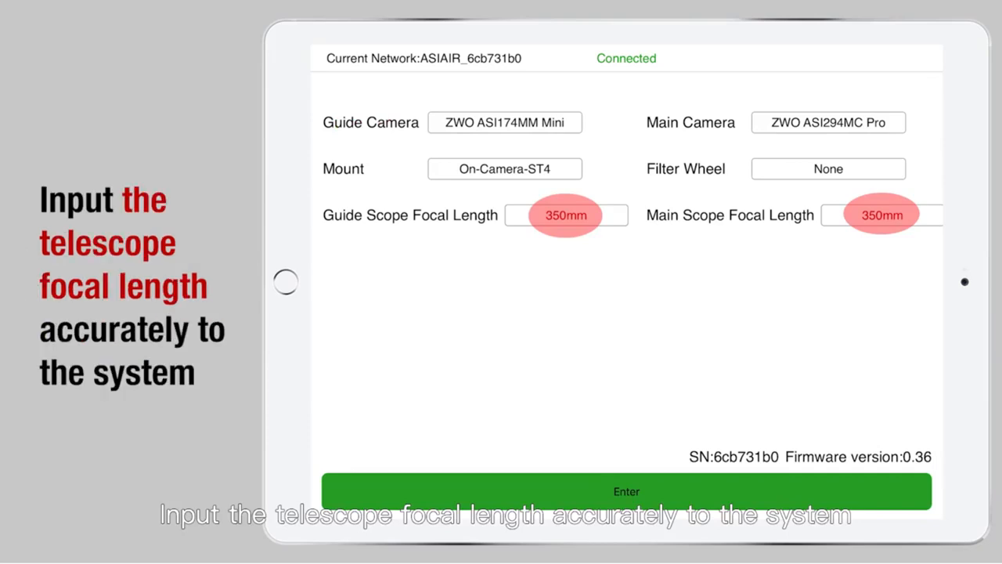
- Confirm the cameras, mount and 350mm focal length, take a 0.1s preview, then switch to Focus mode
click(626, 491)
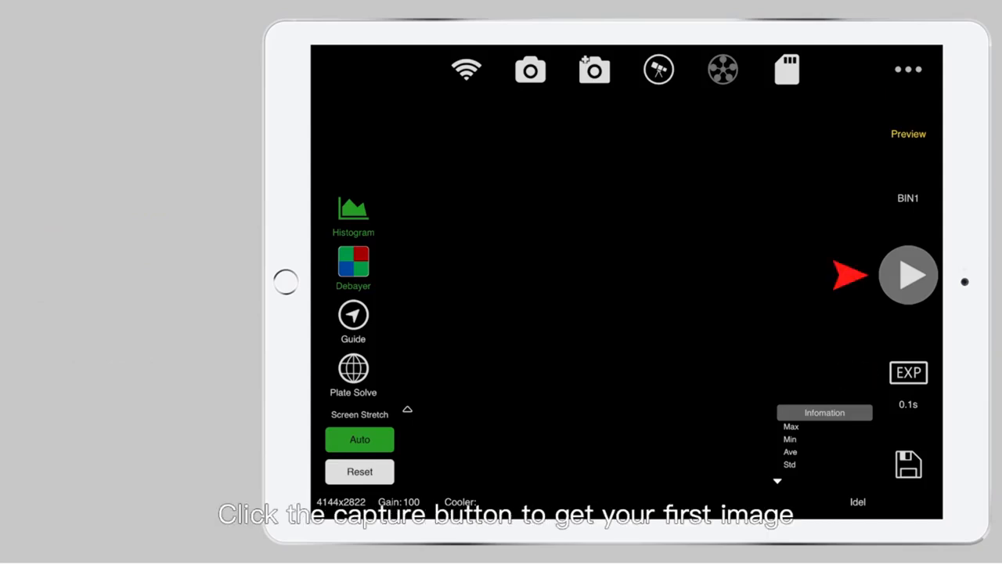
click(909, 275)
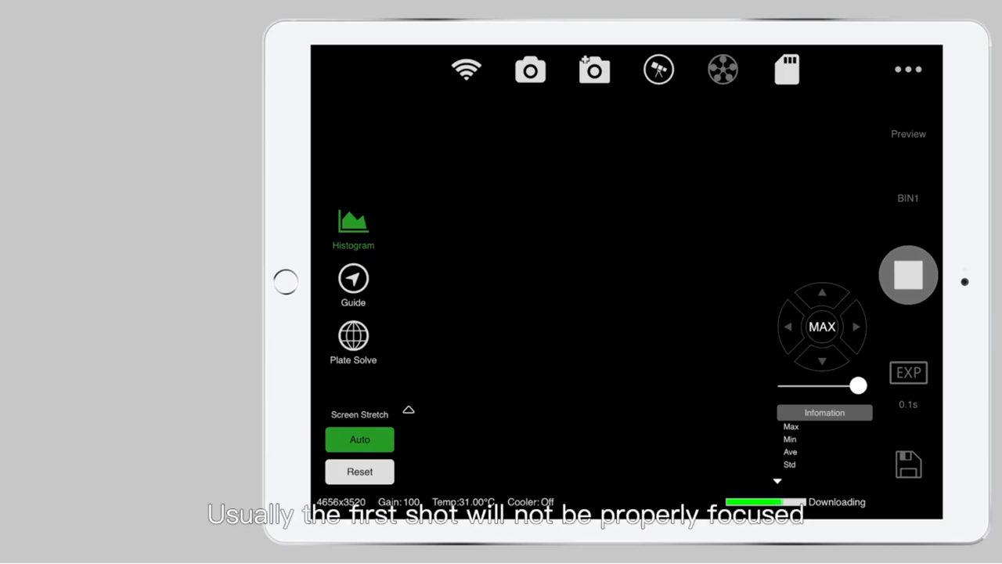
click(908, 275)
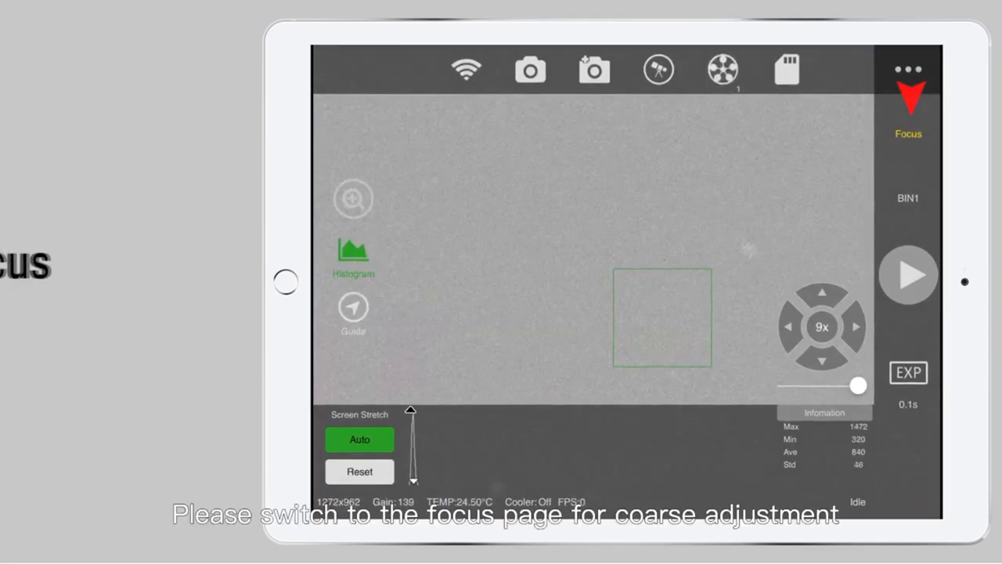
- Loop focus exposures with the zoom box moved onto an upper-right star and magnified
click(909, 275)
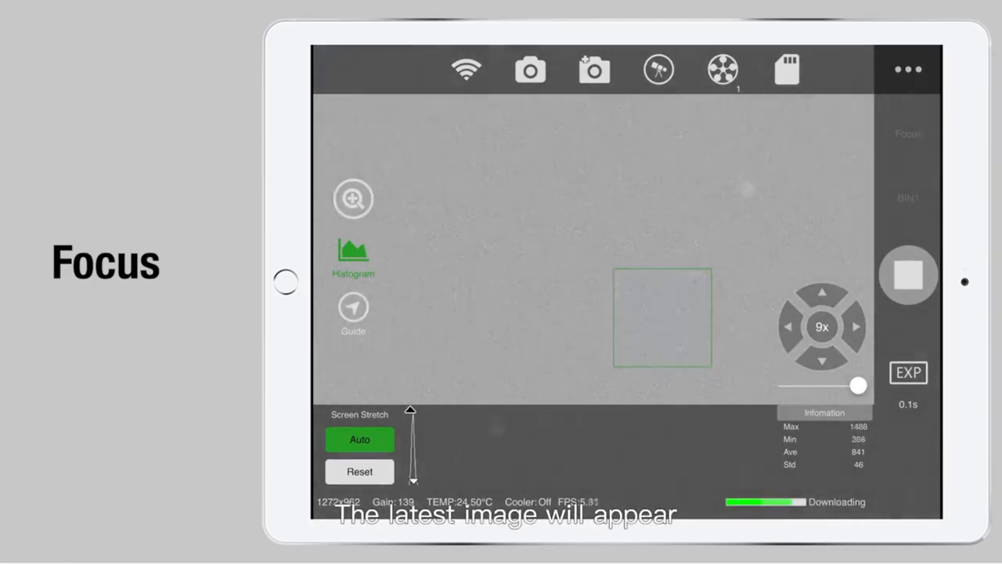
drag(662, 318, 736, 149)
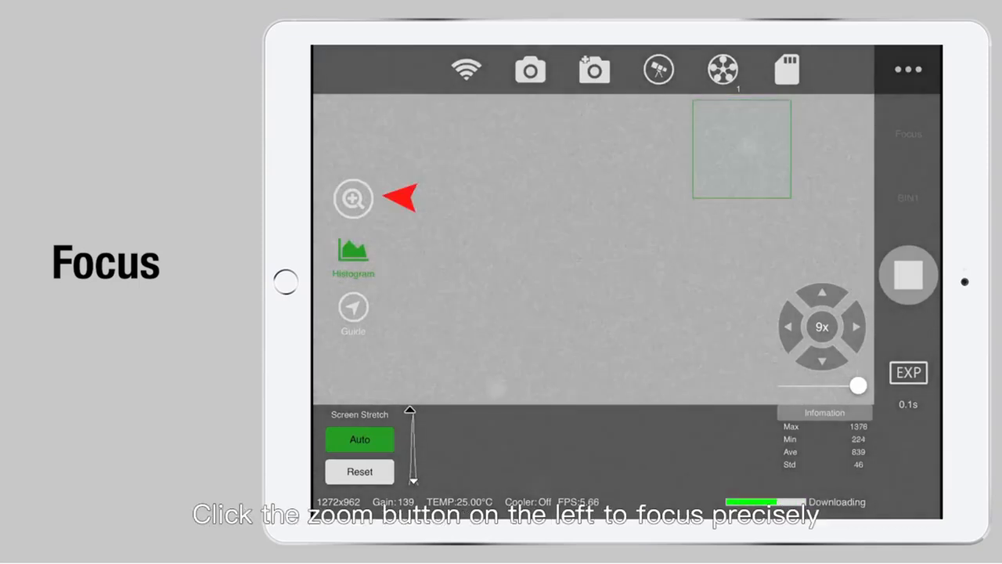
click(353, 197)
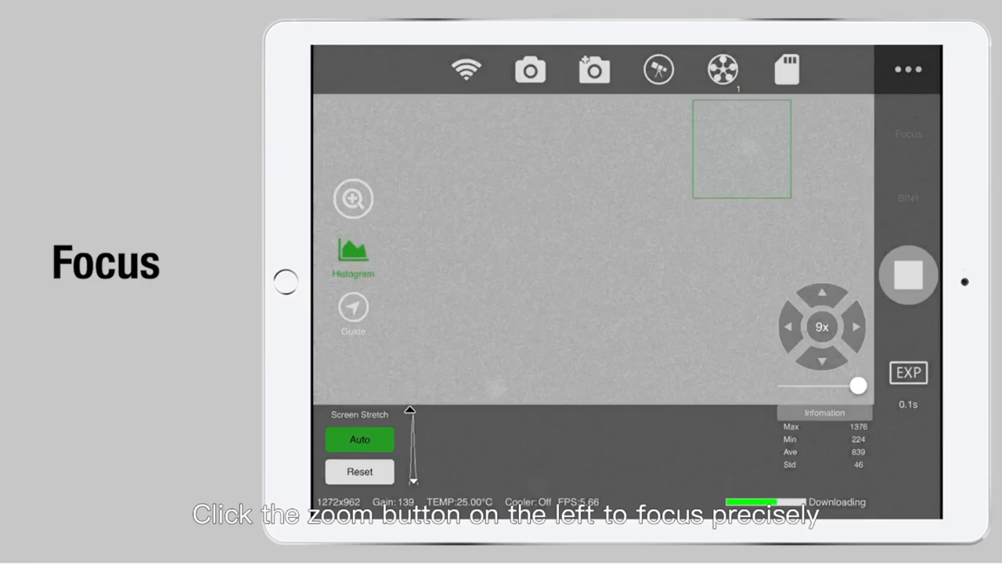
click(353, 198)
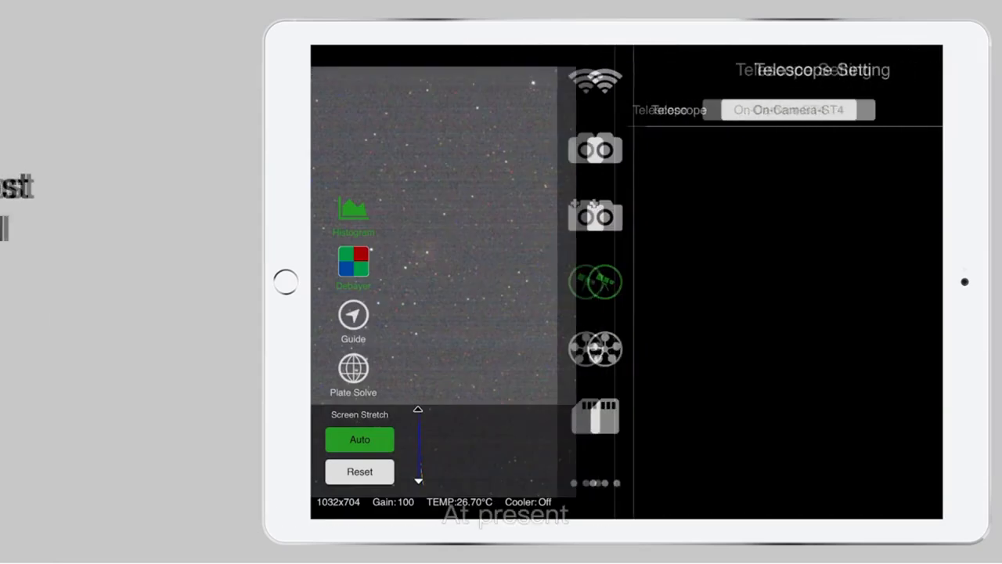
- Select iOptron ZEQ25 as the telescope mount and switch its connection on
click(788, 110)
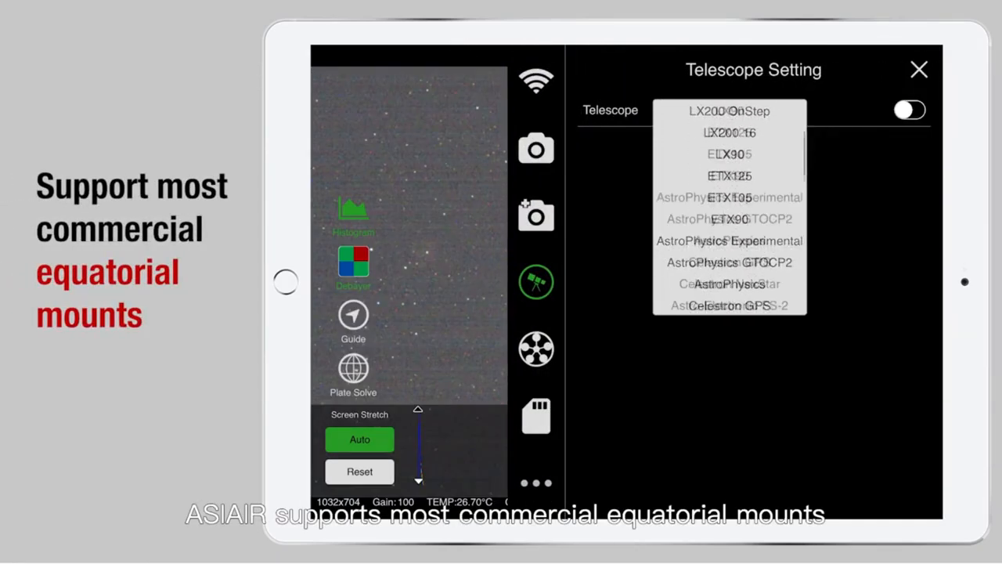
scroll(down, 3)
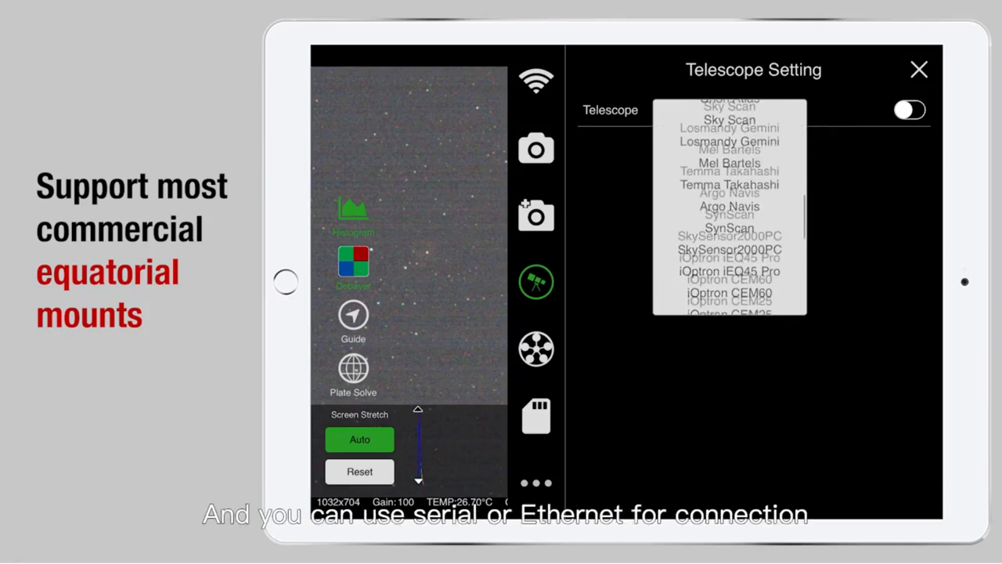
scroll(down, 3)
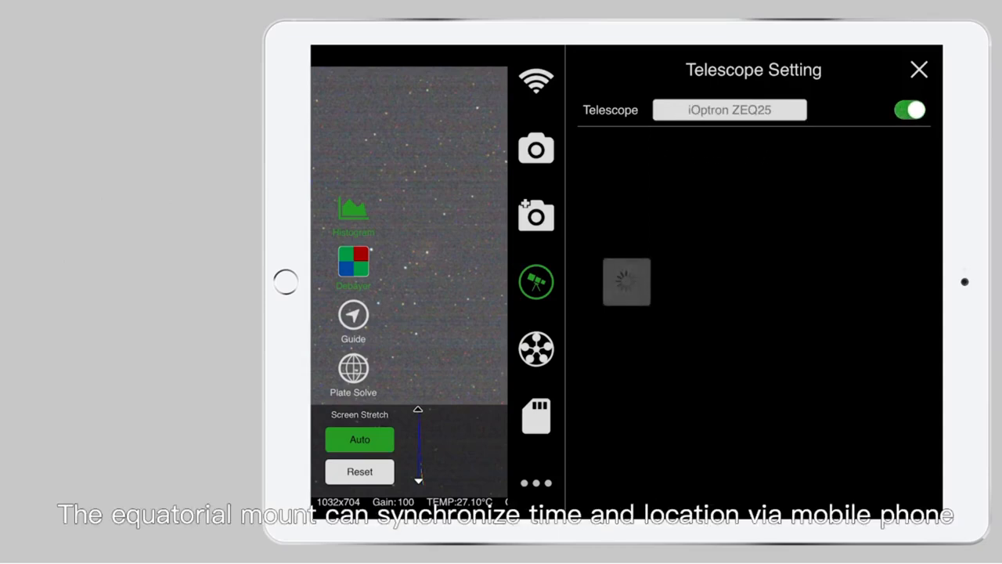
click(910, 109)
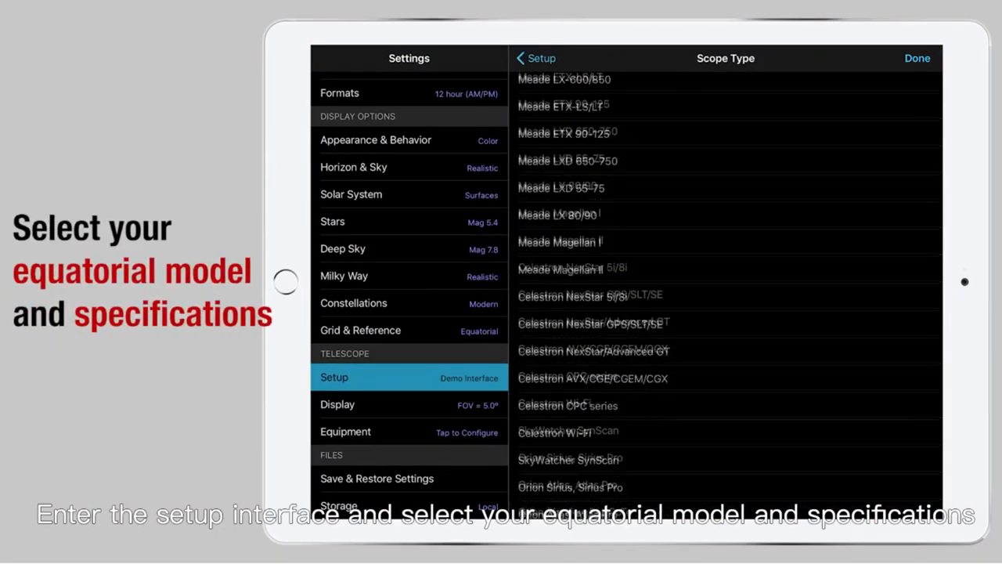
- Connect SkySafari to the mount and send a GoTo to M8, the Lagoon Nebula
click(535, 58)
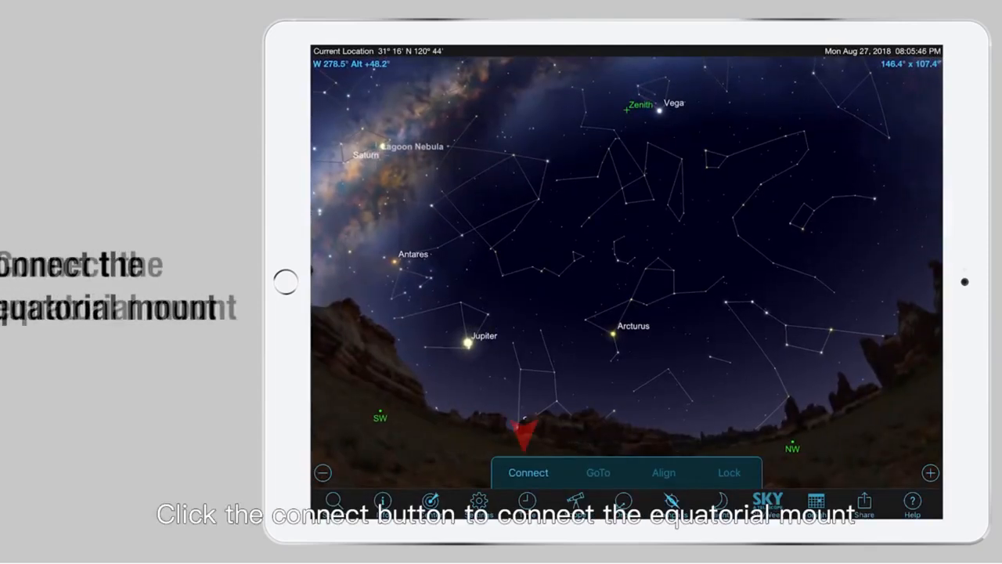
click(527, 472)
text(M)
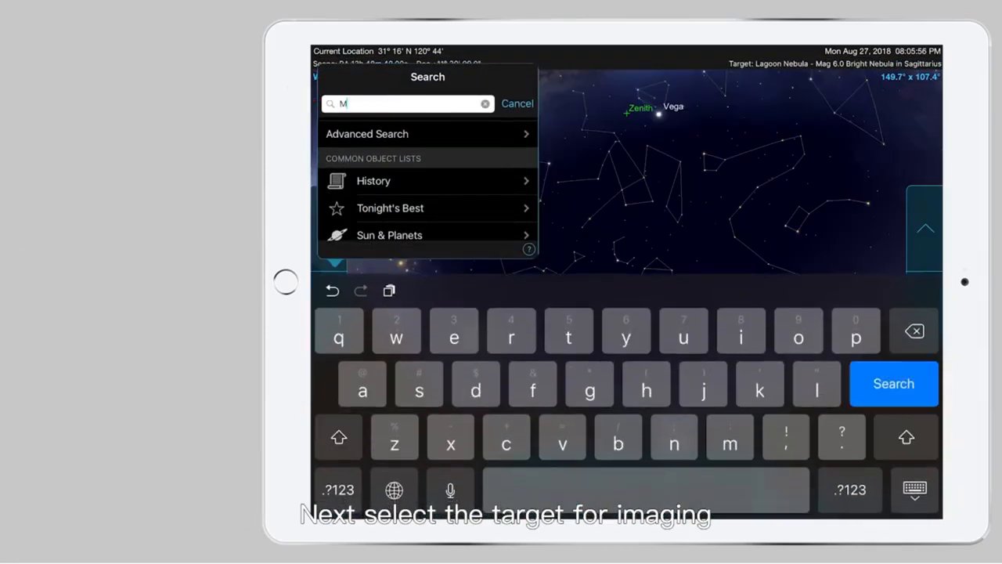
text(8)
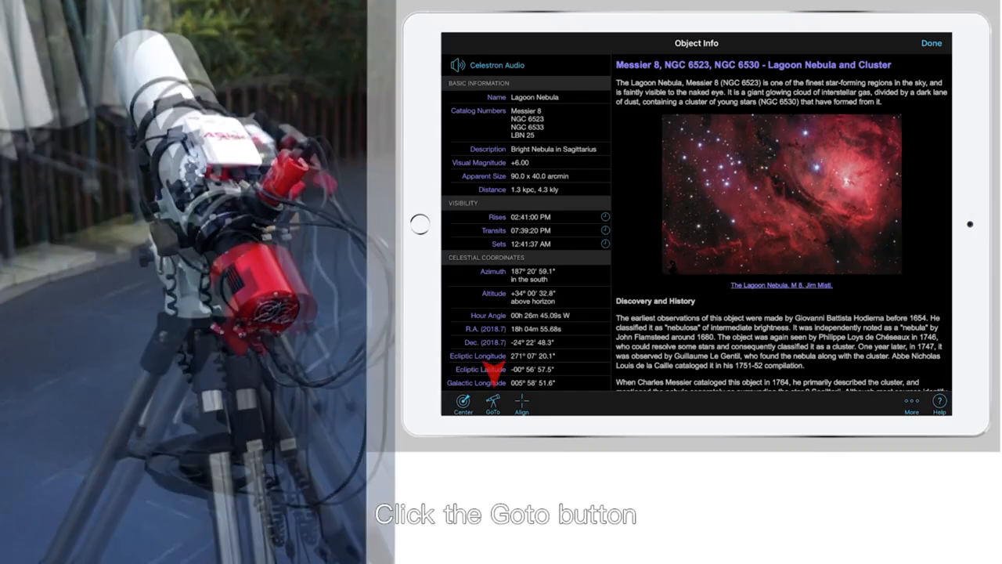
click(493, 405)
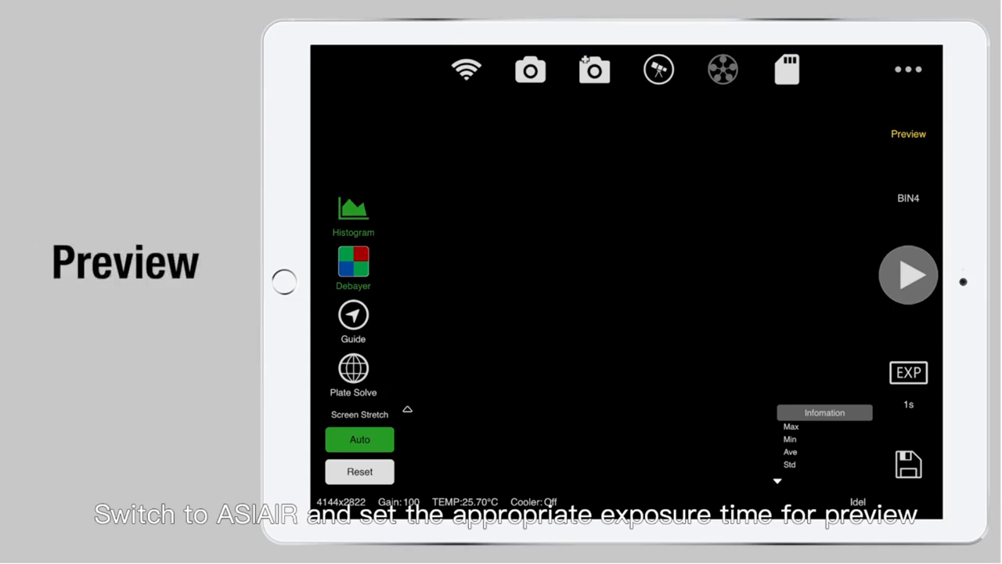
- Plate-solve a 1s preview and sync RA 18h 4m 30s, DEC −23°53′49″ to the mount
click(909, 275)
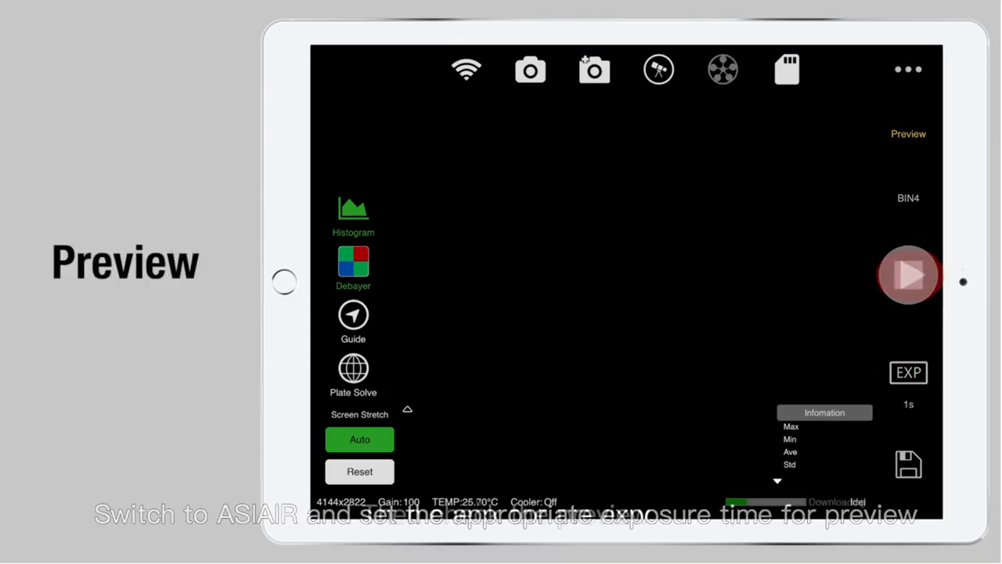
click(909, 275)
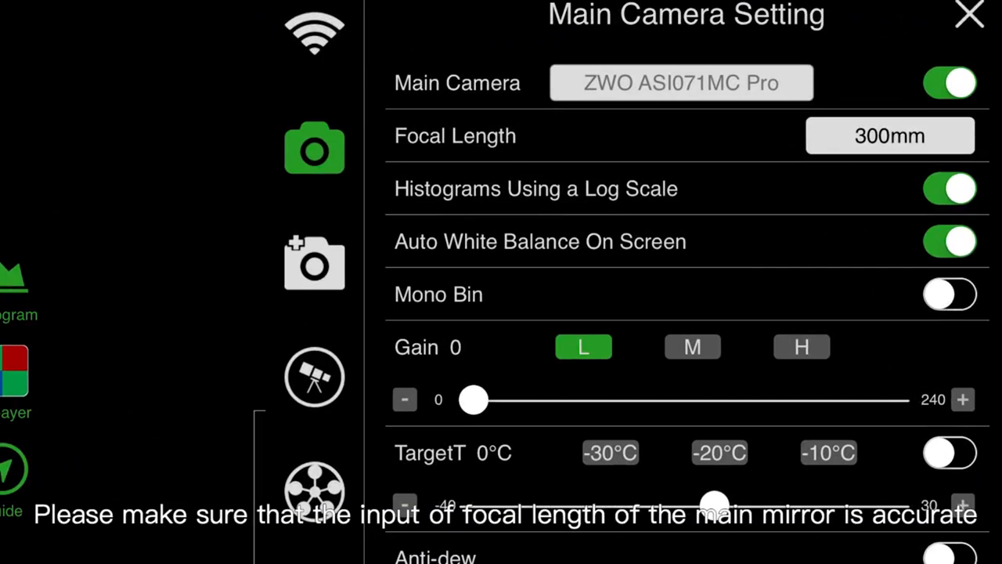
click(890, 135)
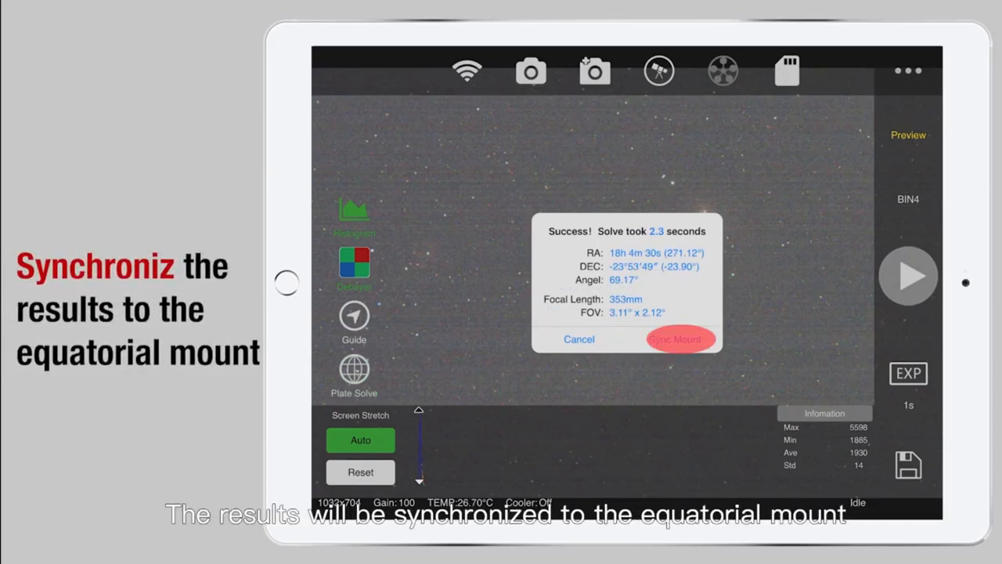
click(679, 339)
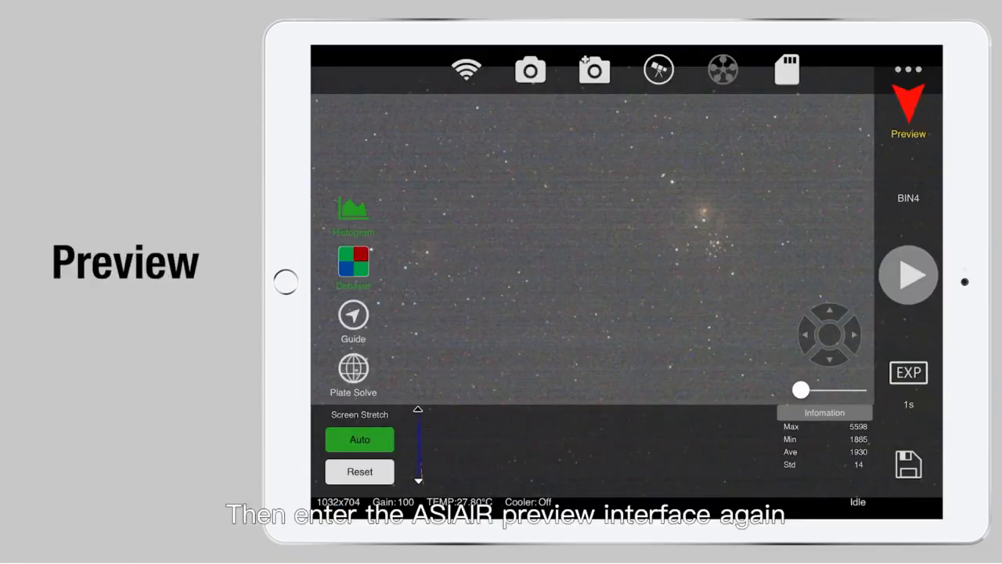
- Capture a 5s preview frame showing the centred Lagoon Nebula
click(908, 275)
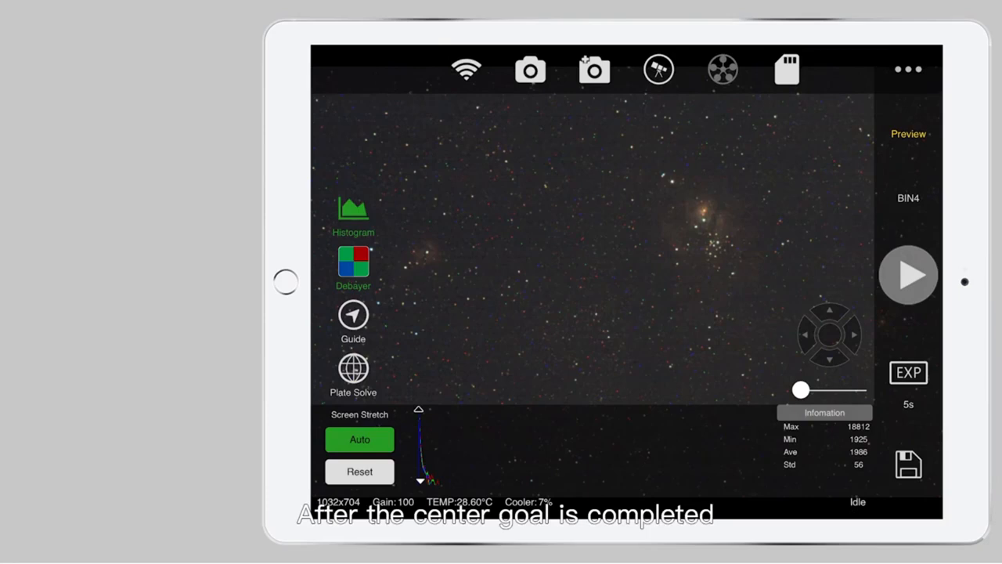
click(353, 315)
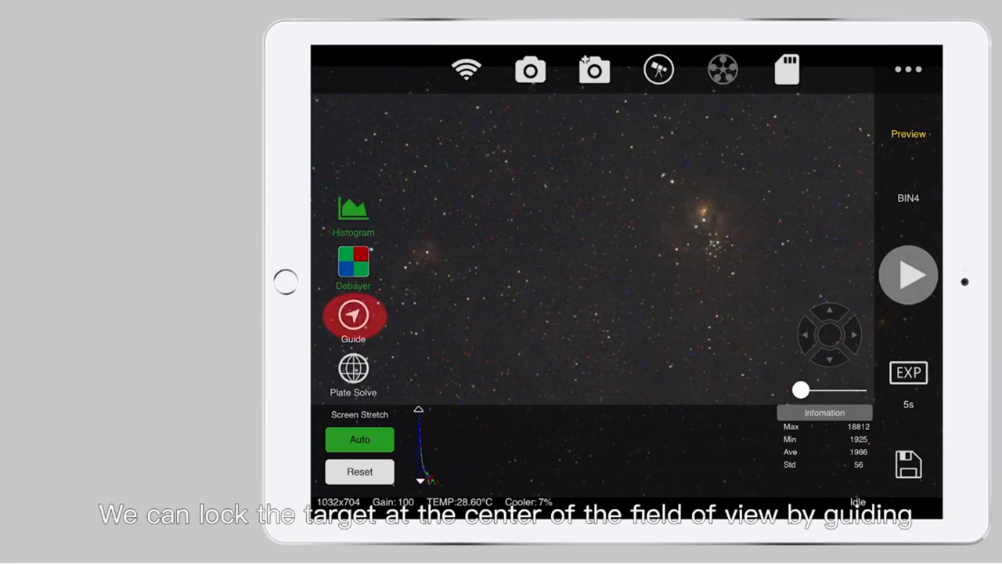
- Loop 1s guide exposures, select the isolated lower-left star, and start guiding calibration
click(353, 318)
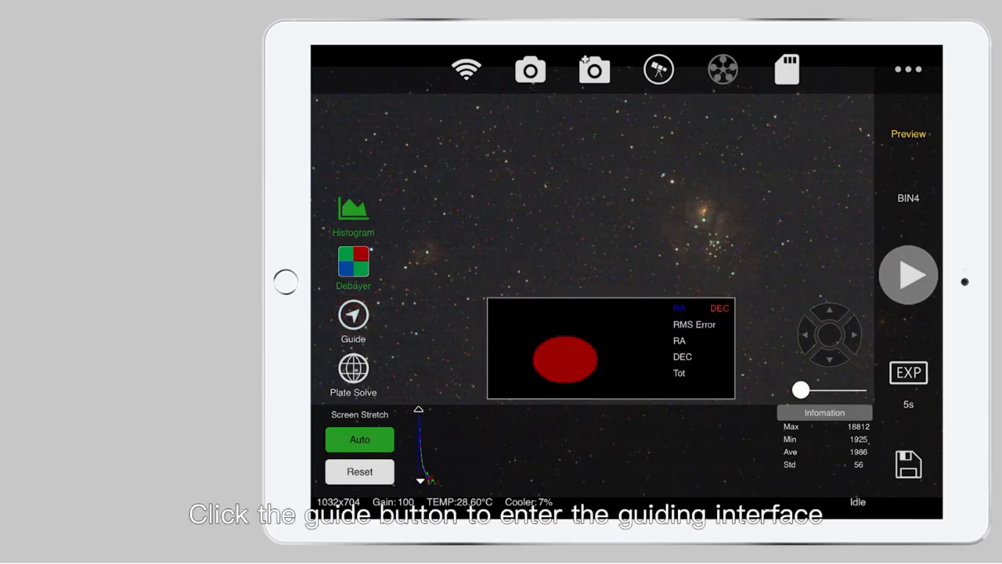
click(354, 322)
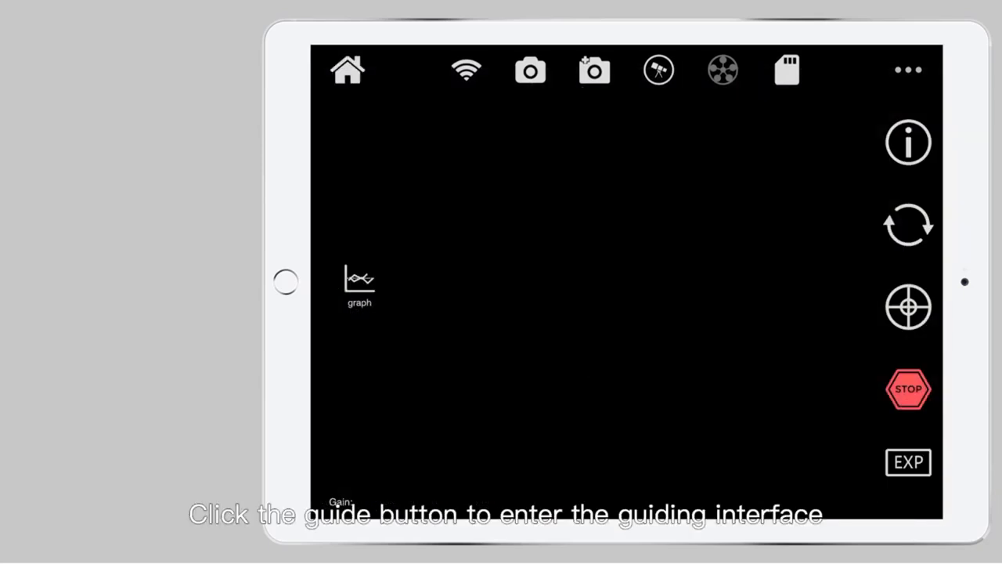
click(908, 225)
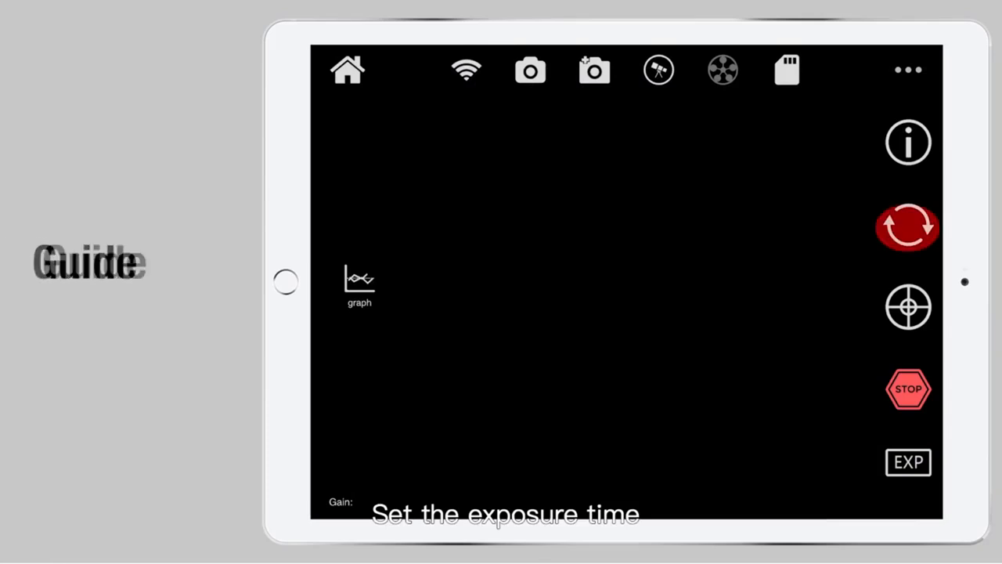
click(908, 227)
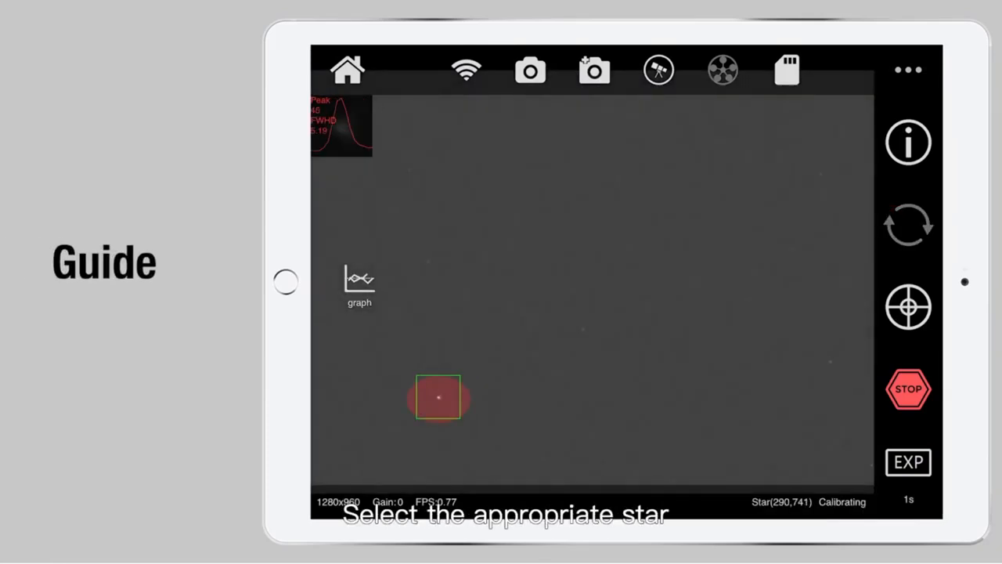
click(439, 397)
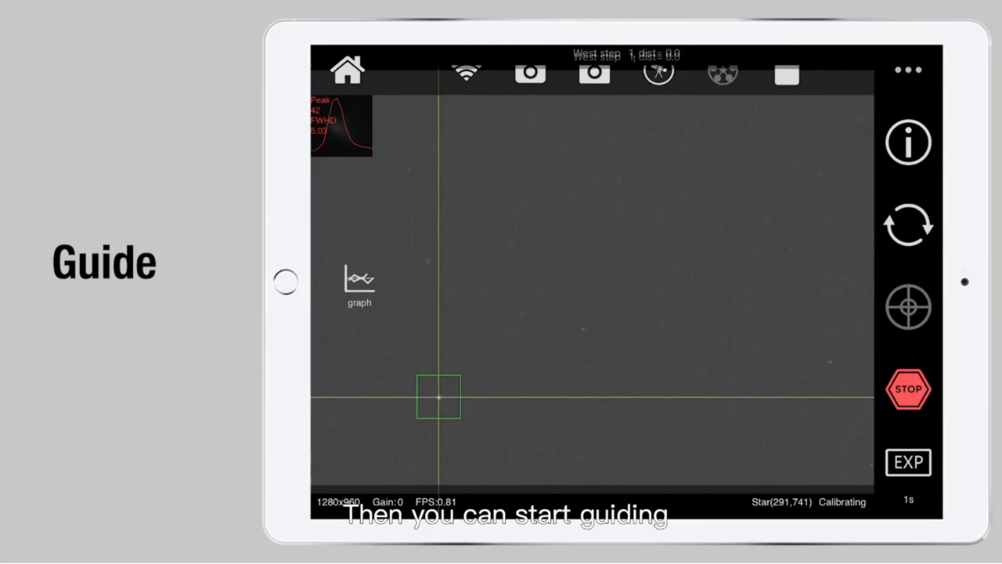
click(359, 281)
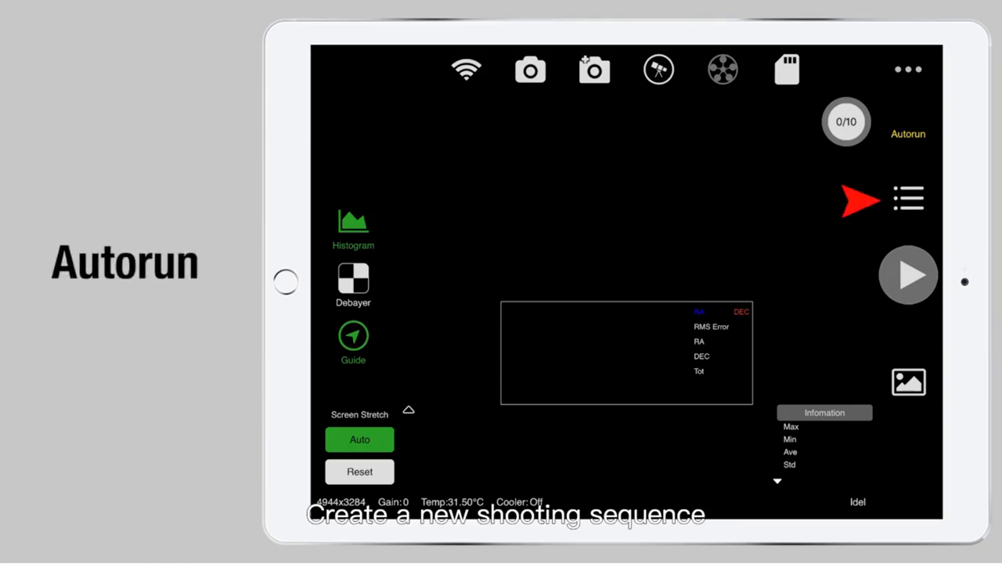
- Start the 10-light-frame M8 schedule with shutdown and GoTo Zero Position left off
click(909, 199)
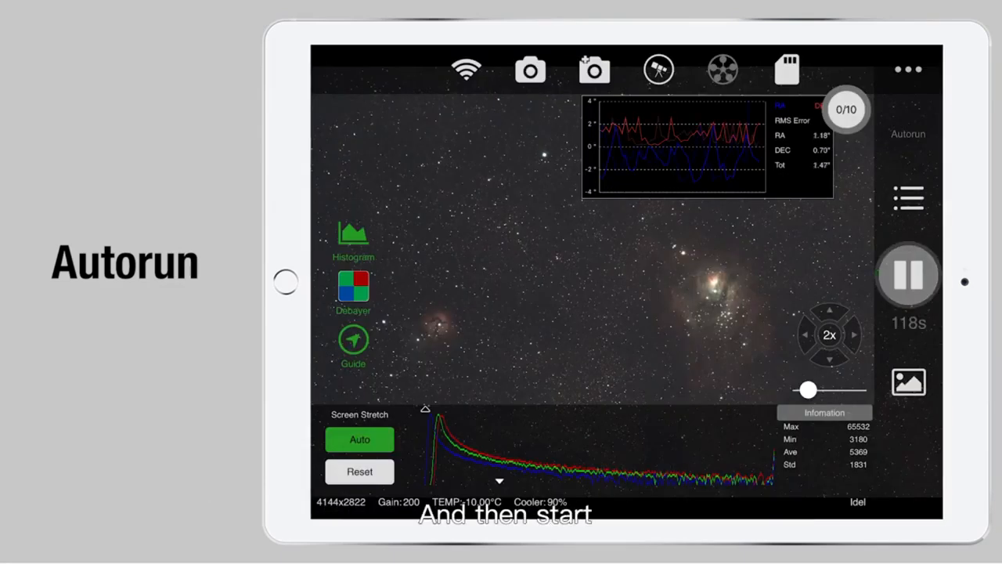
click(908, 198)
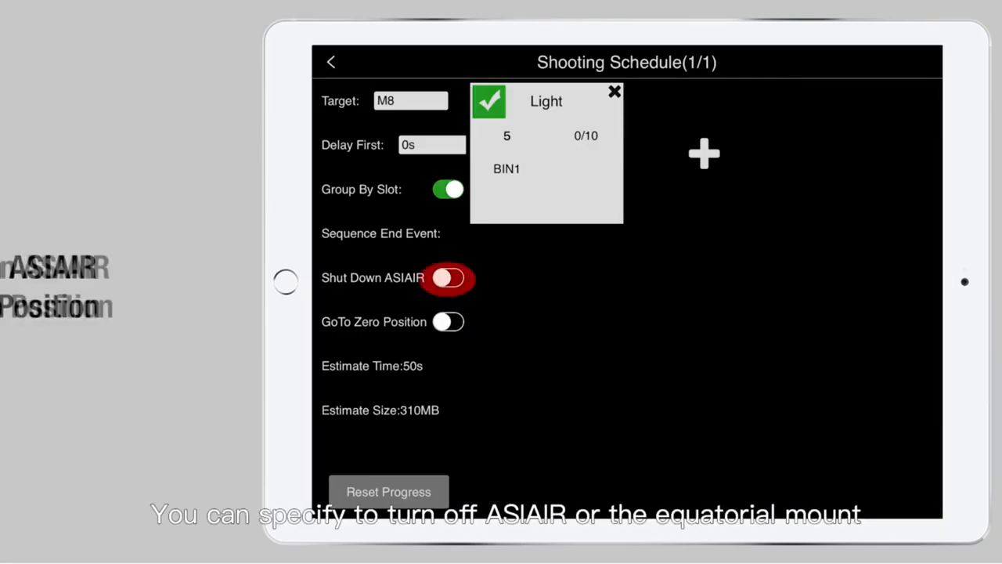
click(448, 321)
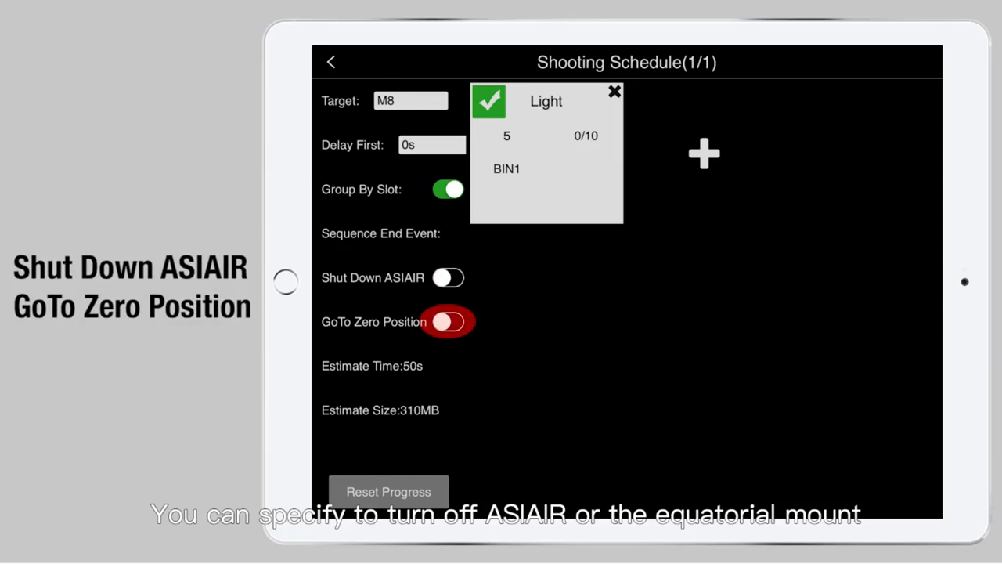
click(449, 277)
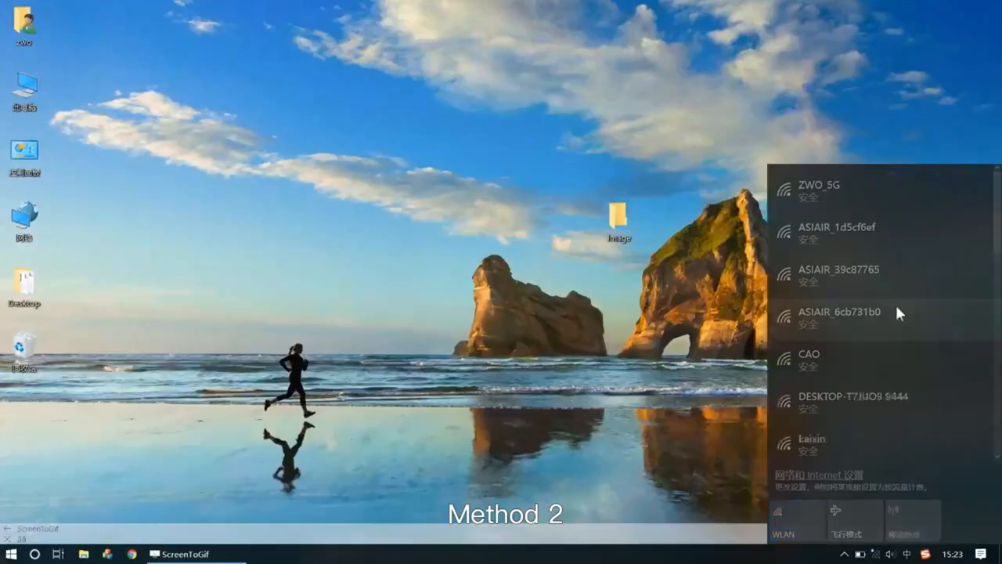
- Join the ASIAIR_6cb731b0 Wi-Fi network from the taskbar list
click(838, 312)
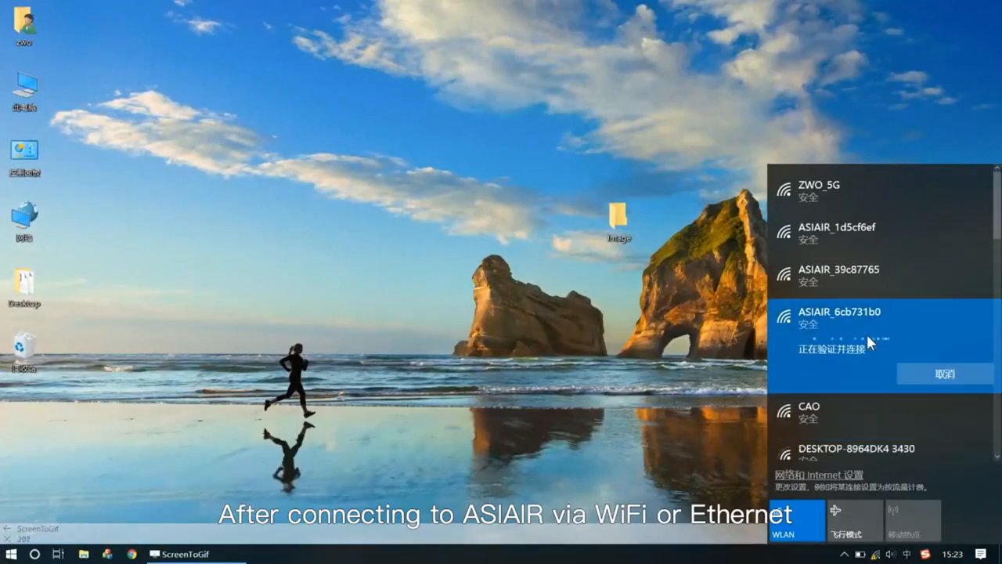